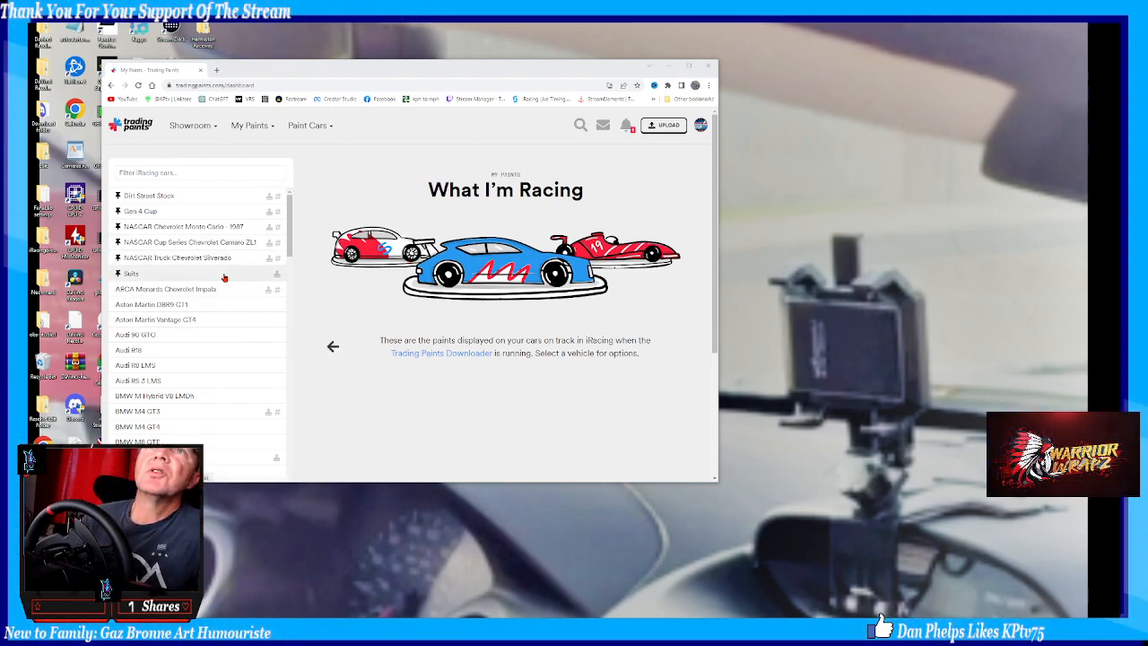
# Open the NASCAR Truck Chevrolet Silverado custom-number paint and show its paint options menu
pyautogui.click(180, 258)
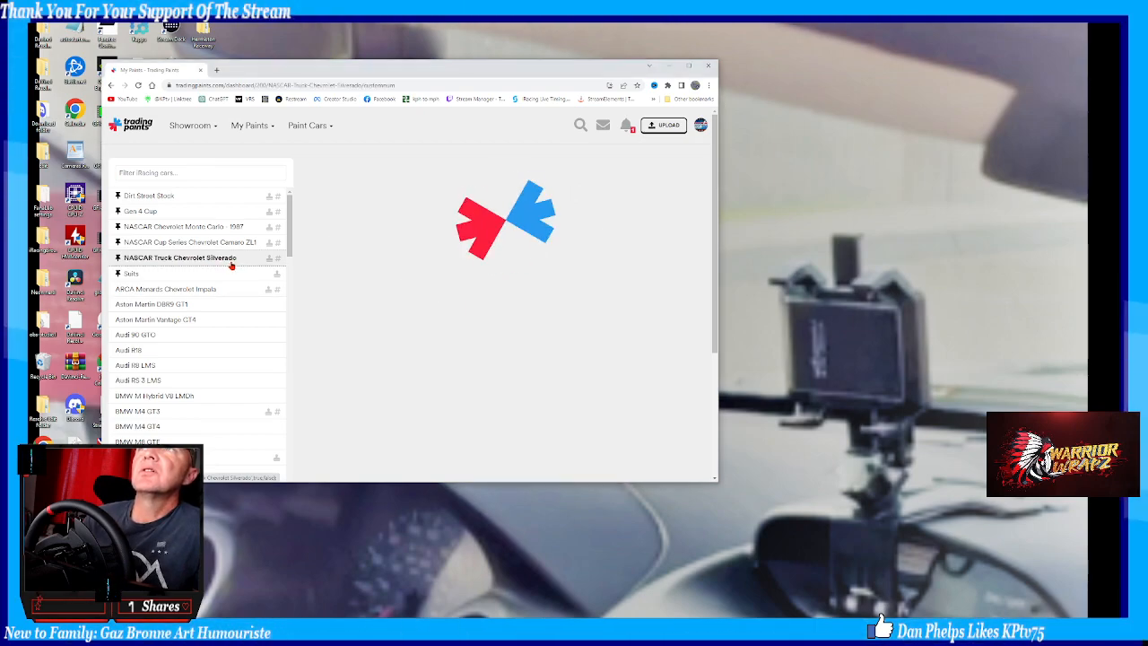
pyautogui.click(180, 257)
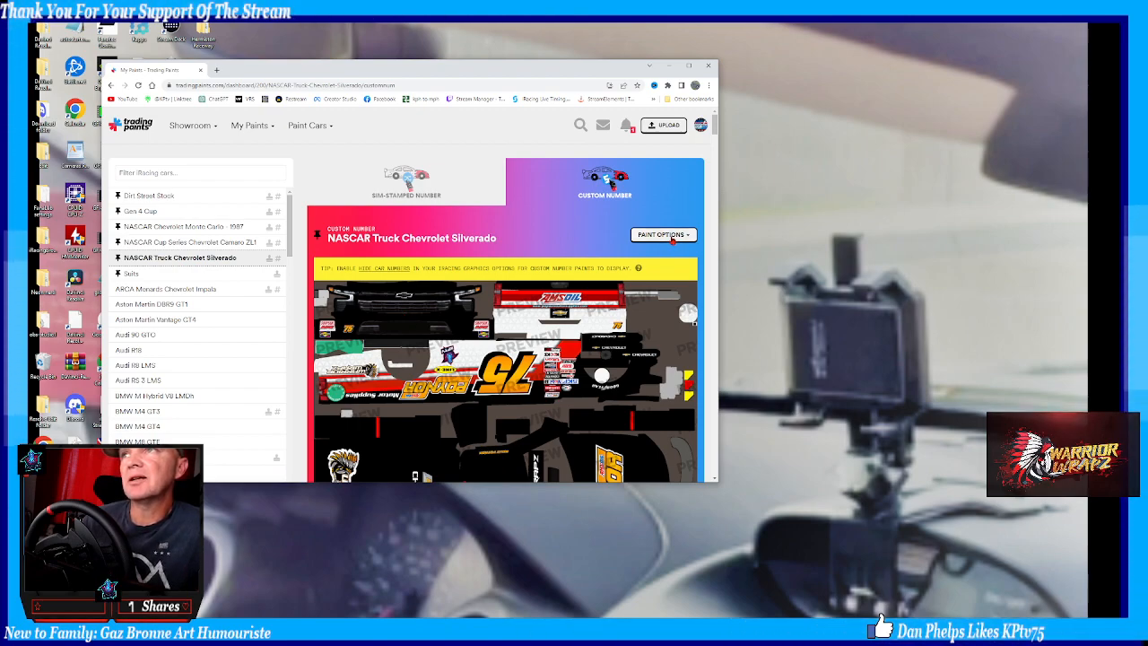
pyautogui.scroll(-3)
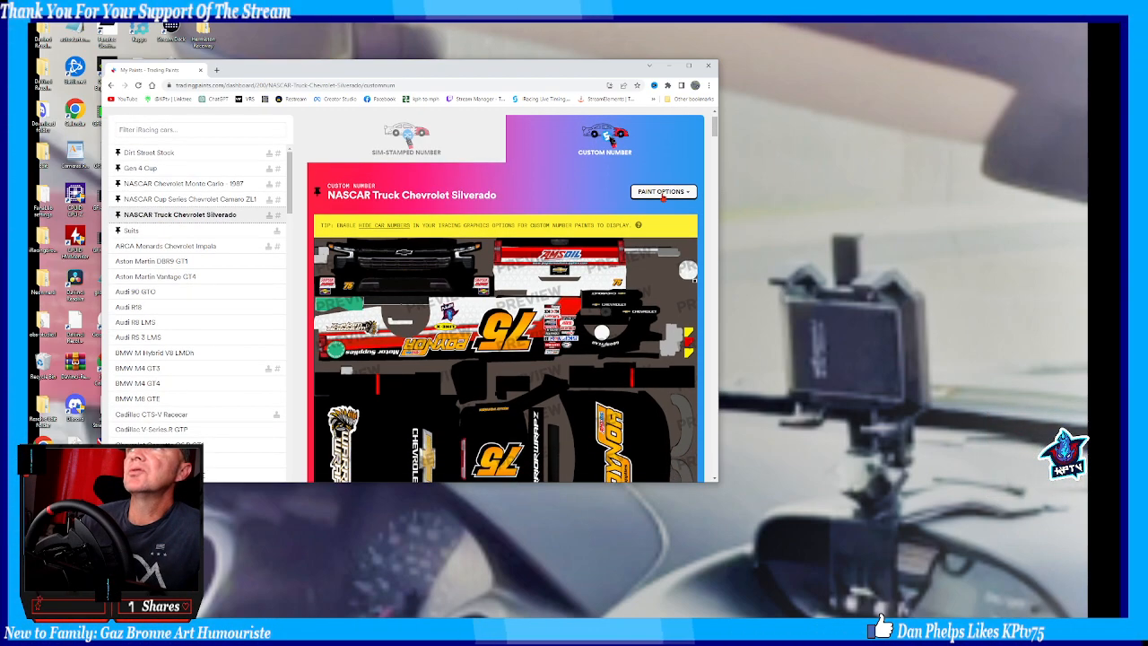
pyautogui.click(687, 65)
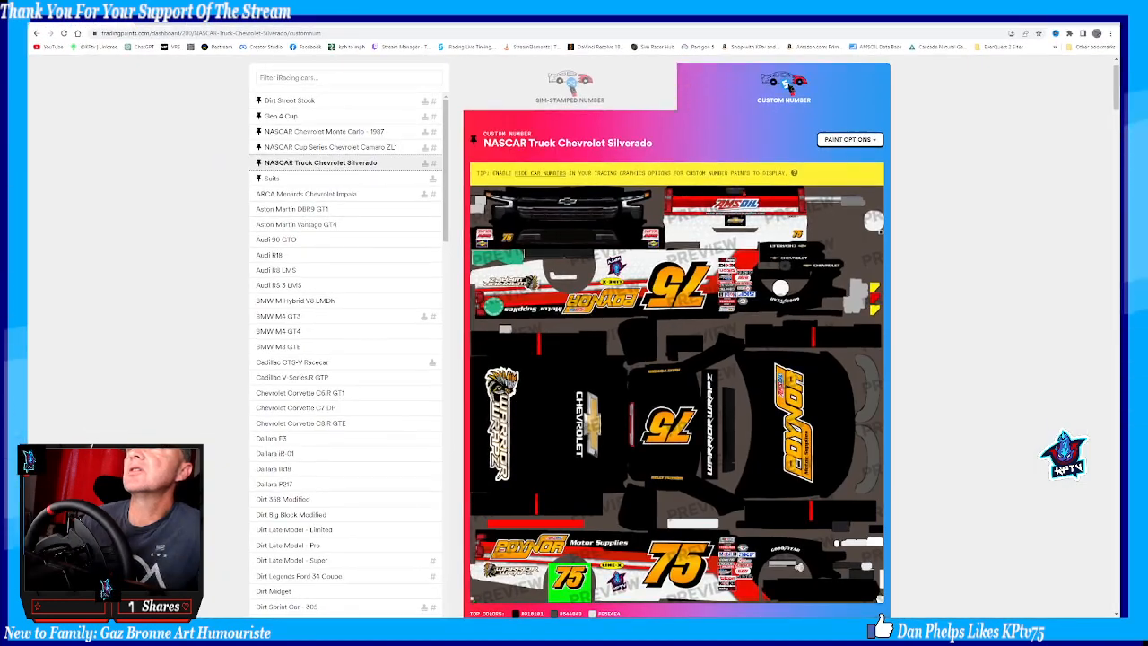
pyautogui.click(849, 138)
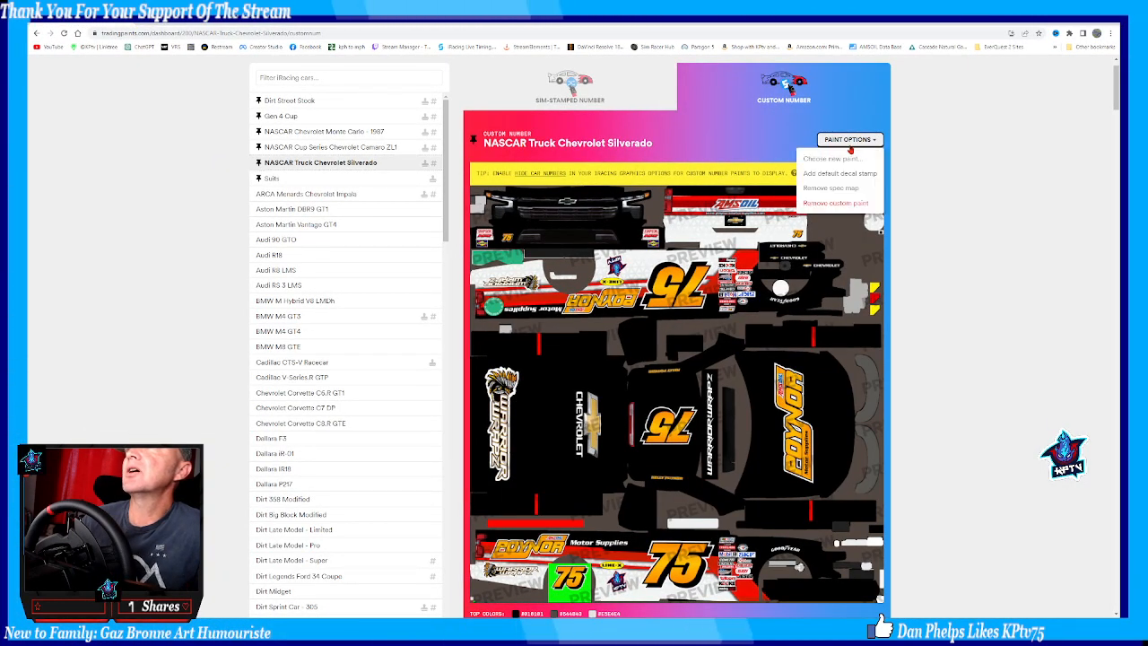
# Upload a new TGA paint file for car number 75
pyautogui.click(828, 159)
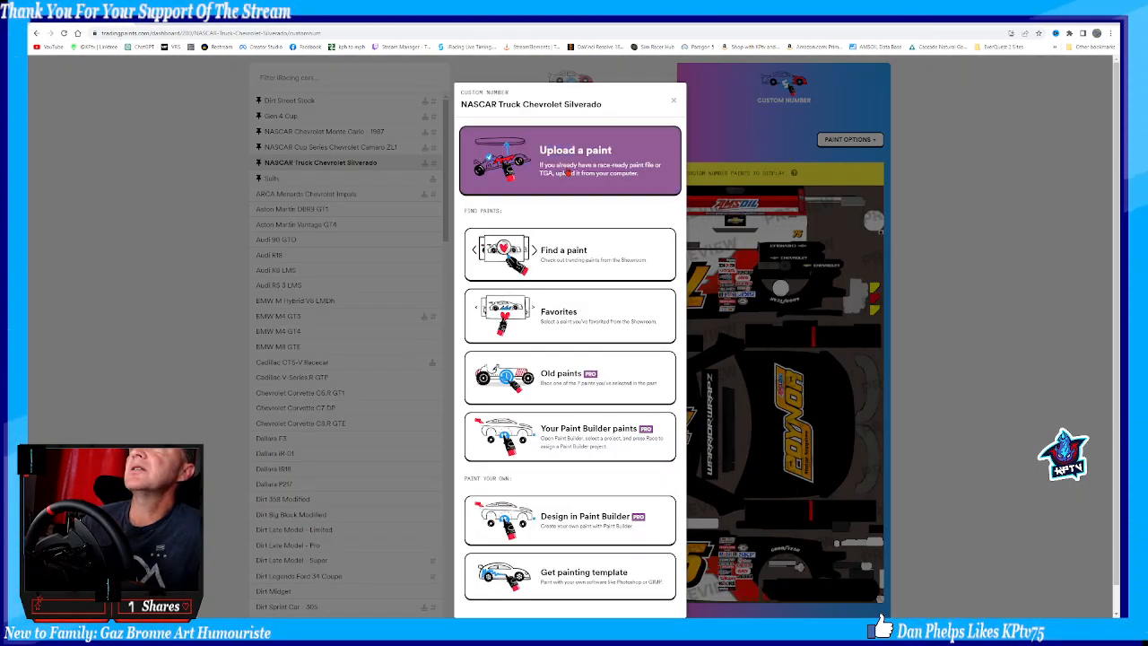
pyautogui.click(569, 162)
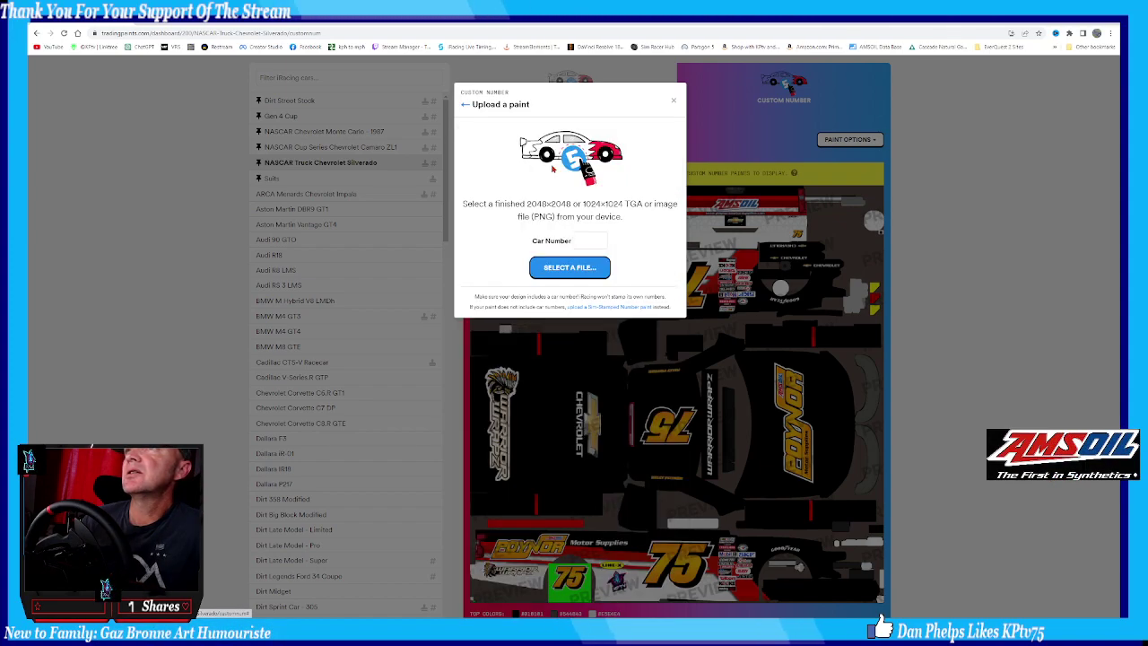
pyautogui.write('75')
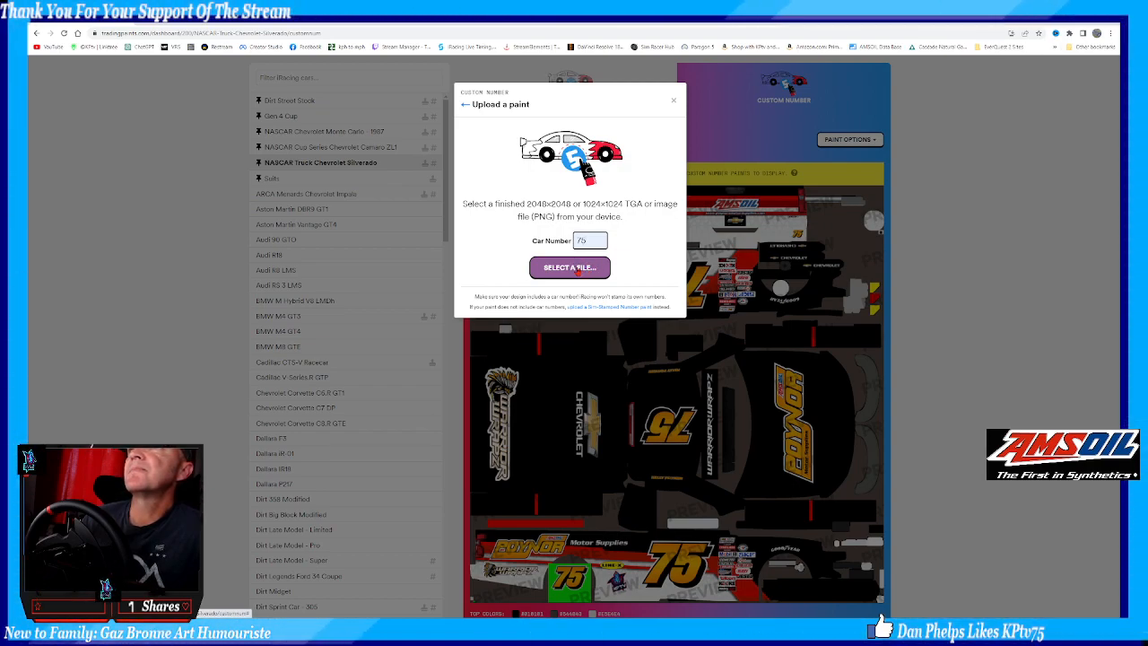
pyautogui.click(568, 267)
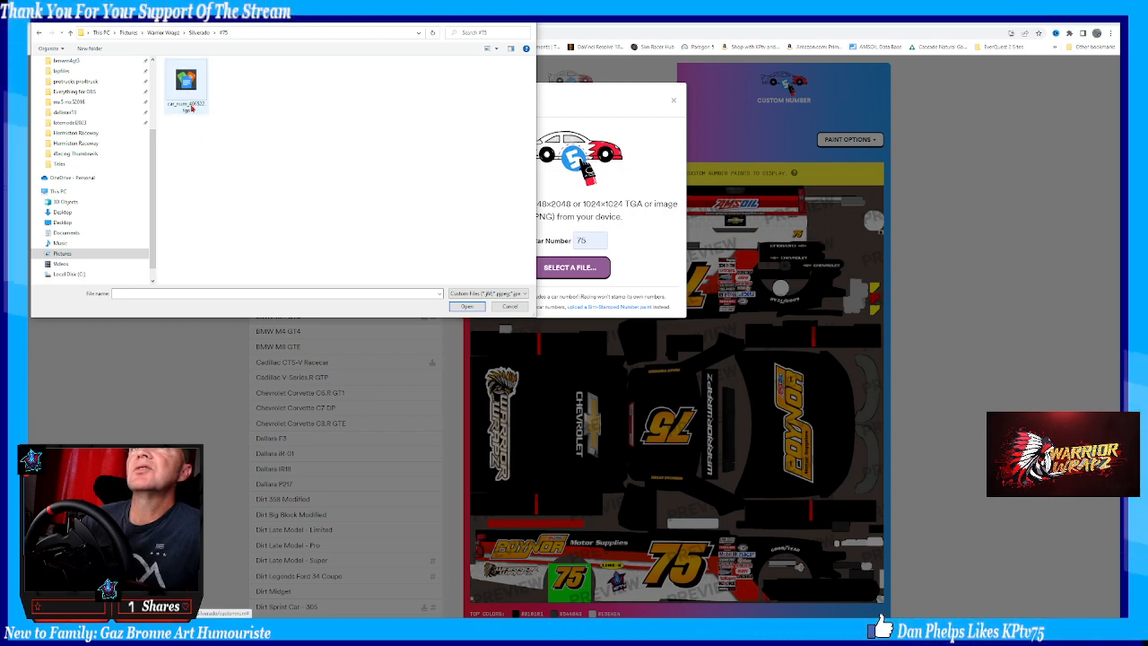
pyautogui.moveTo(207, 104)
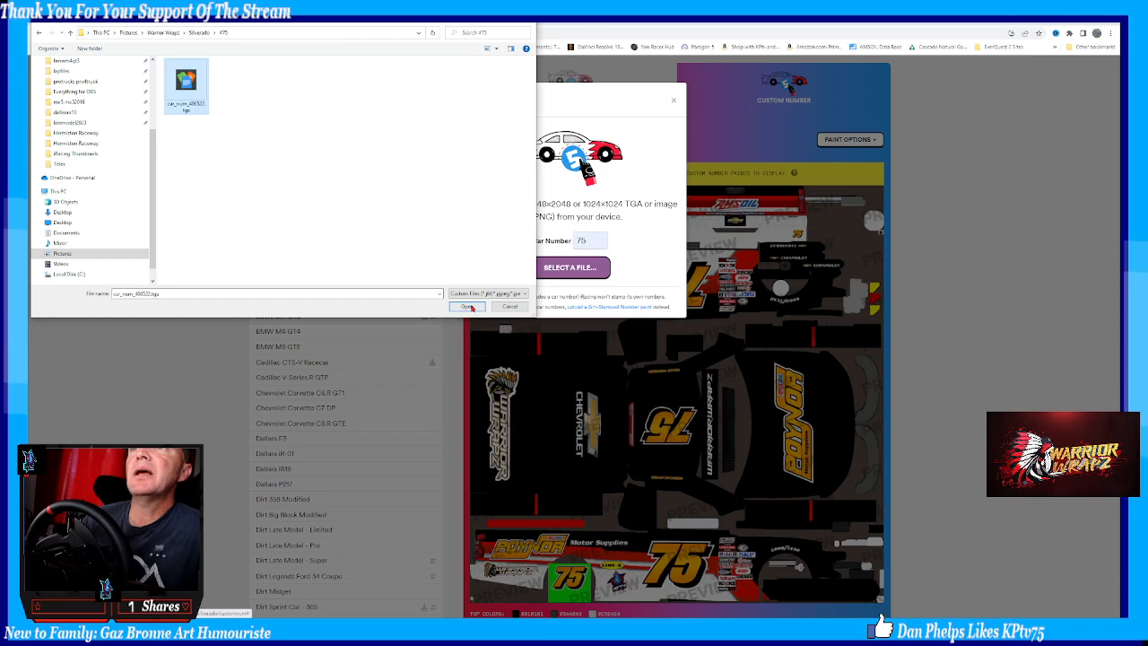
pyautogui.click(466, 305)
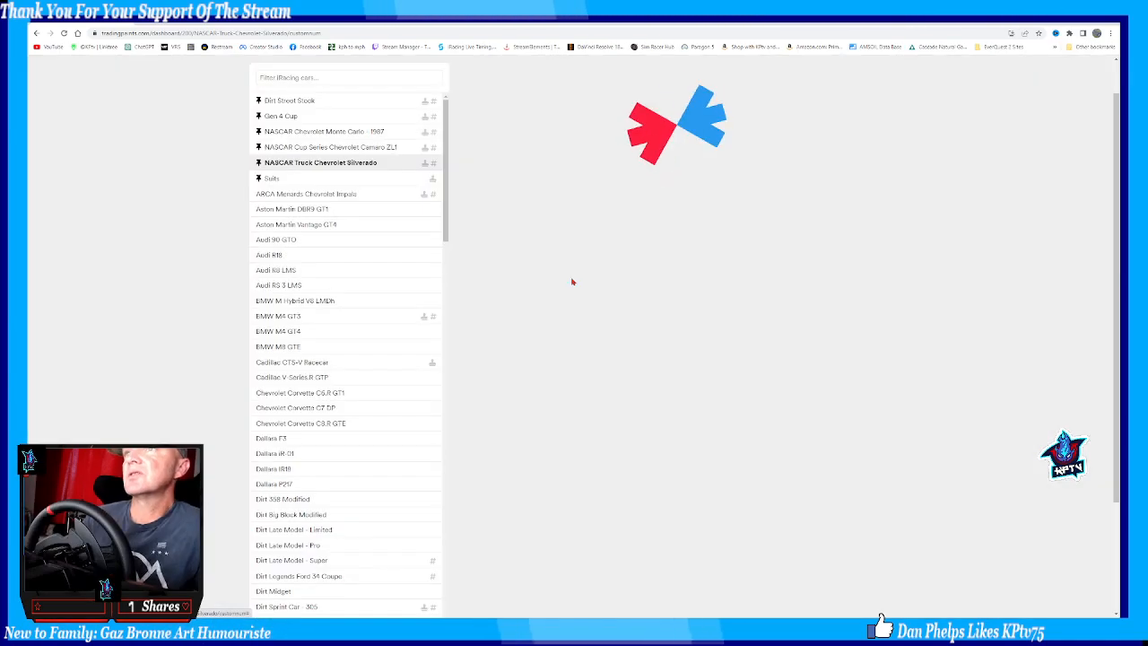
# Add a spec map by uploading the .mip file for the #75 truck paint
pyautogui.click(320, 162)
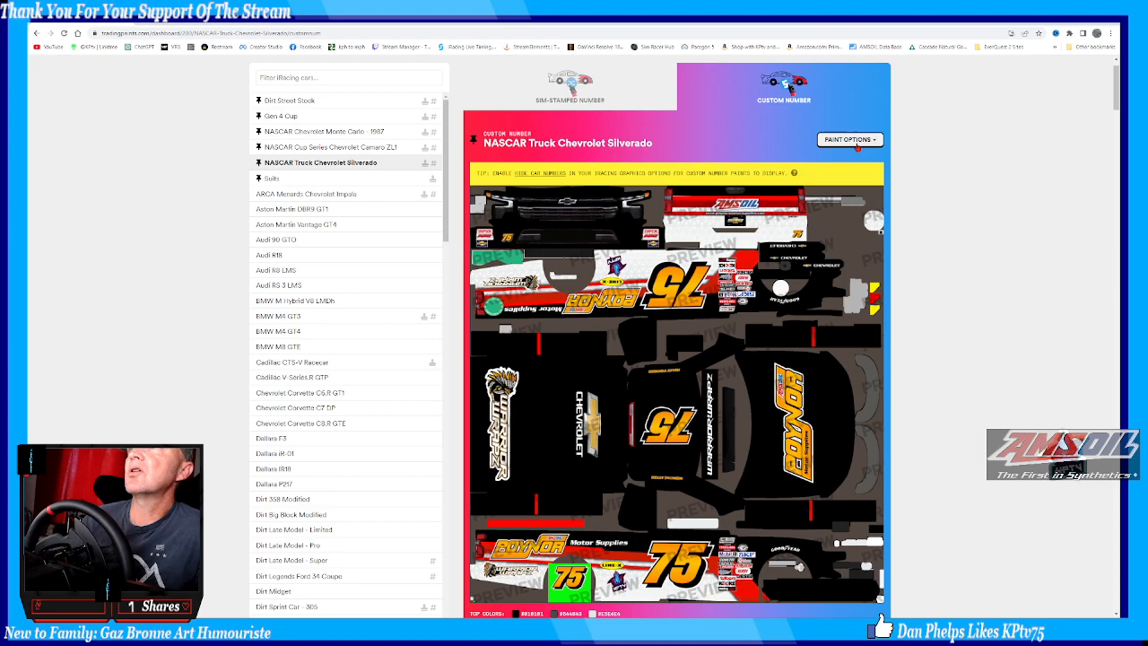
pyautogui.click(849, 139)
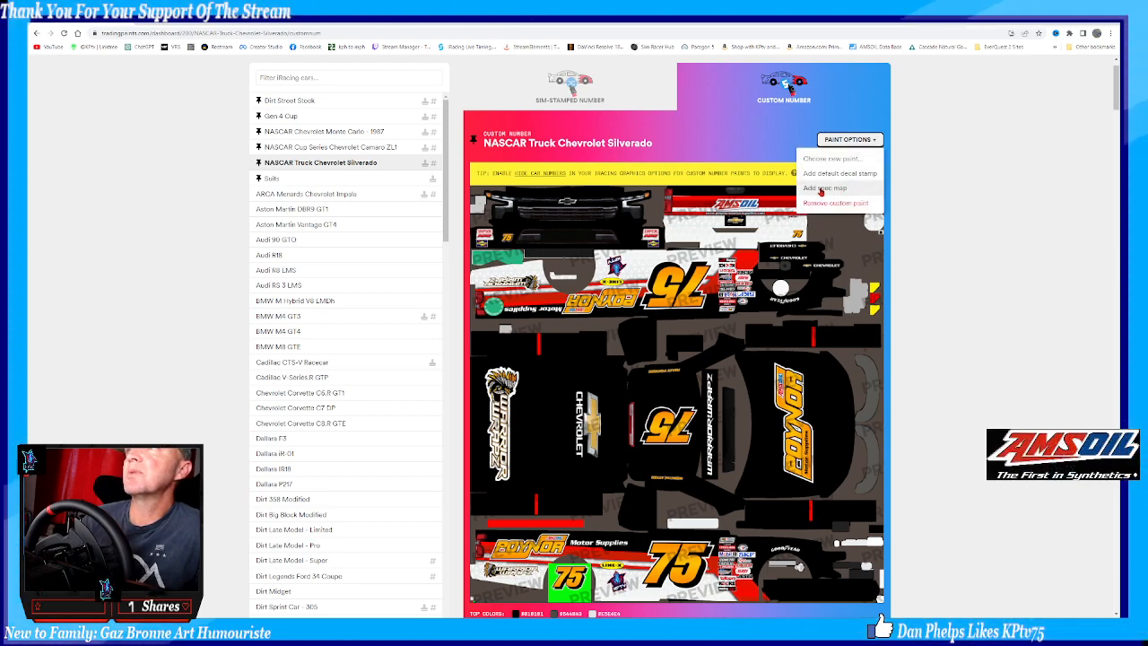
pyautogui.moveTo(844, 188)
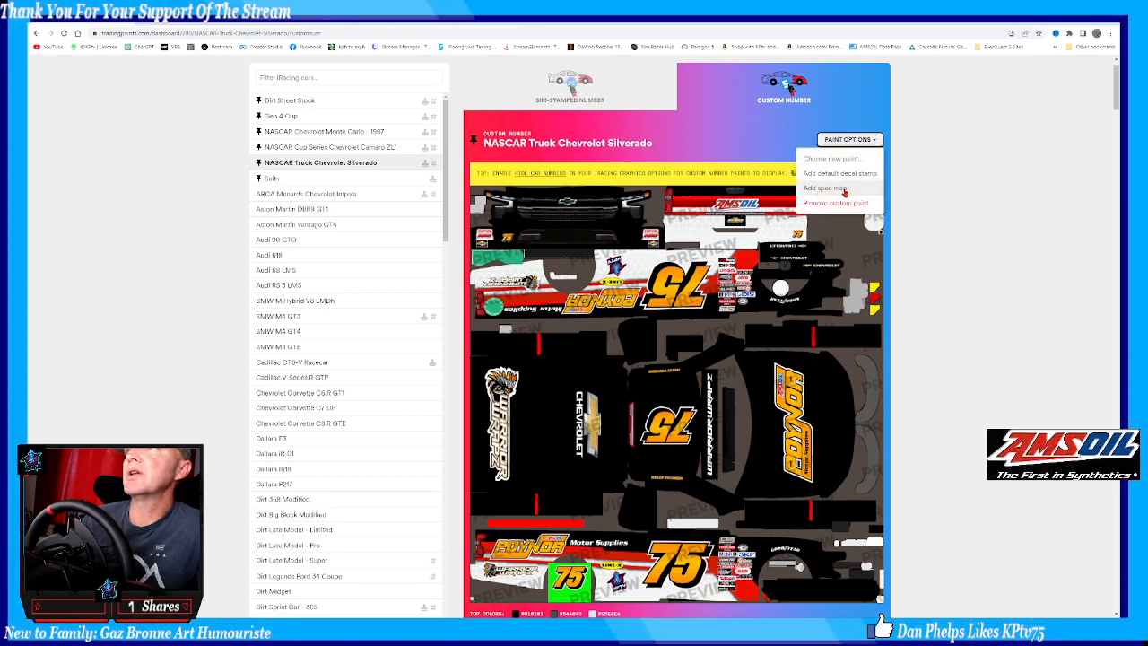
pyautogui.click(826, 187)
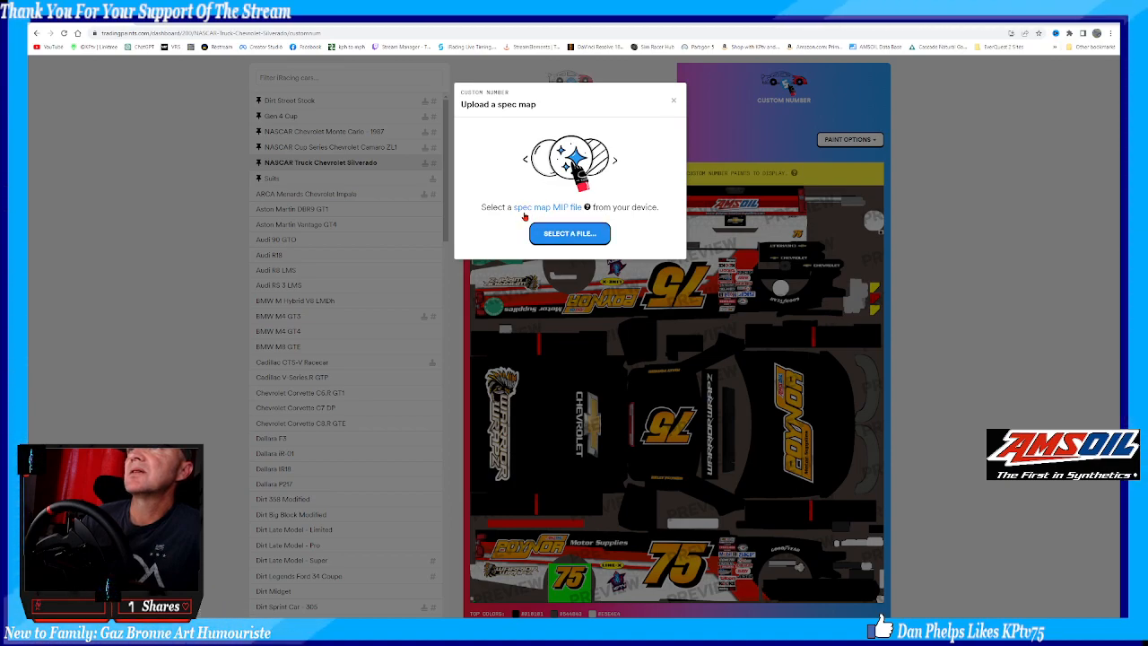
pyautogui.click(569, 233)
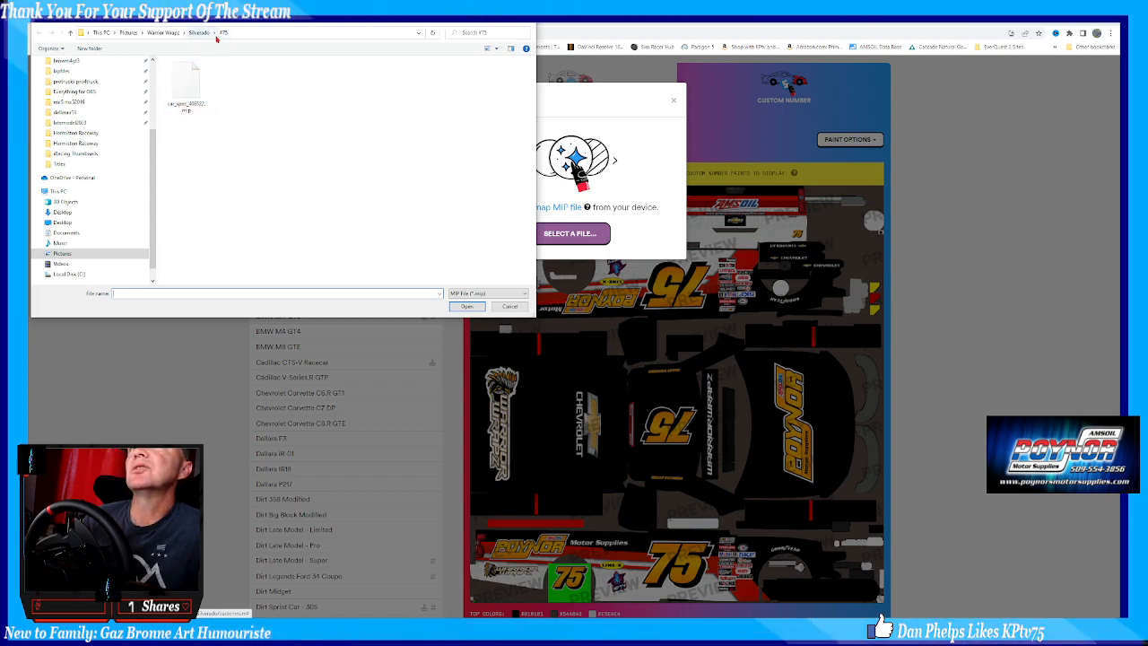
pyautogui.moveTo(268, 132)
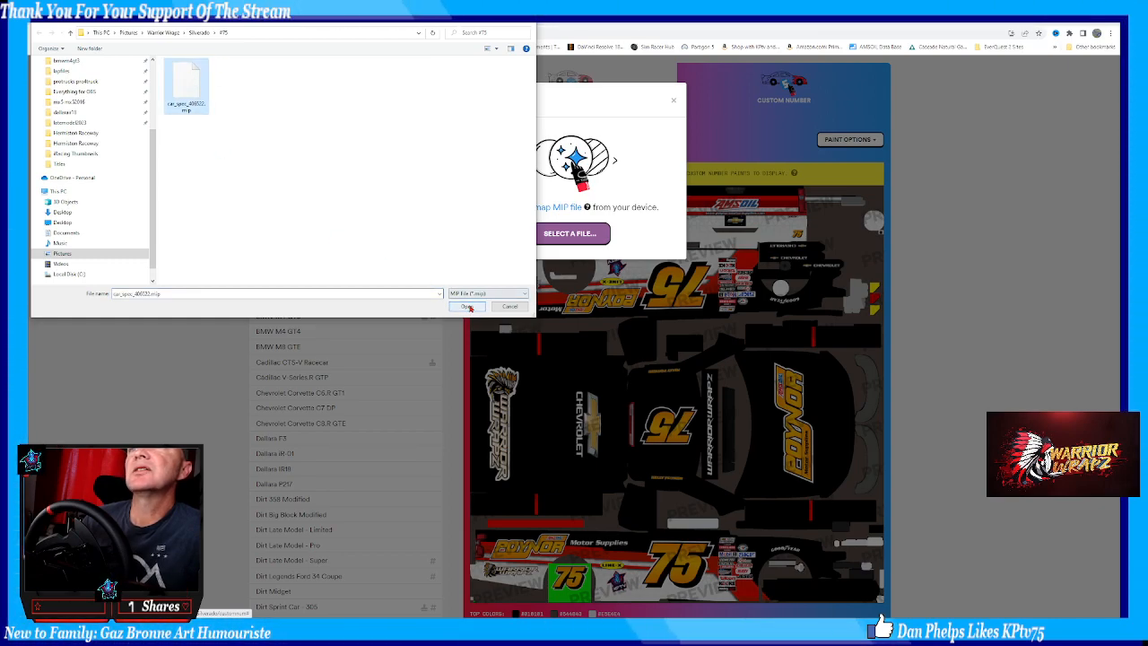
pyautogui.click(466, 306)
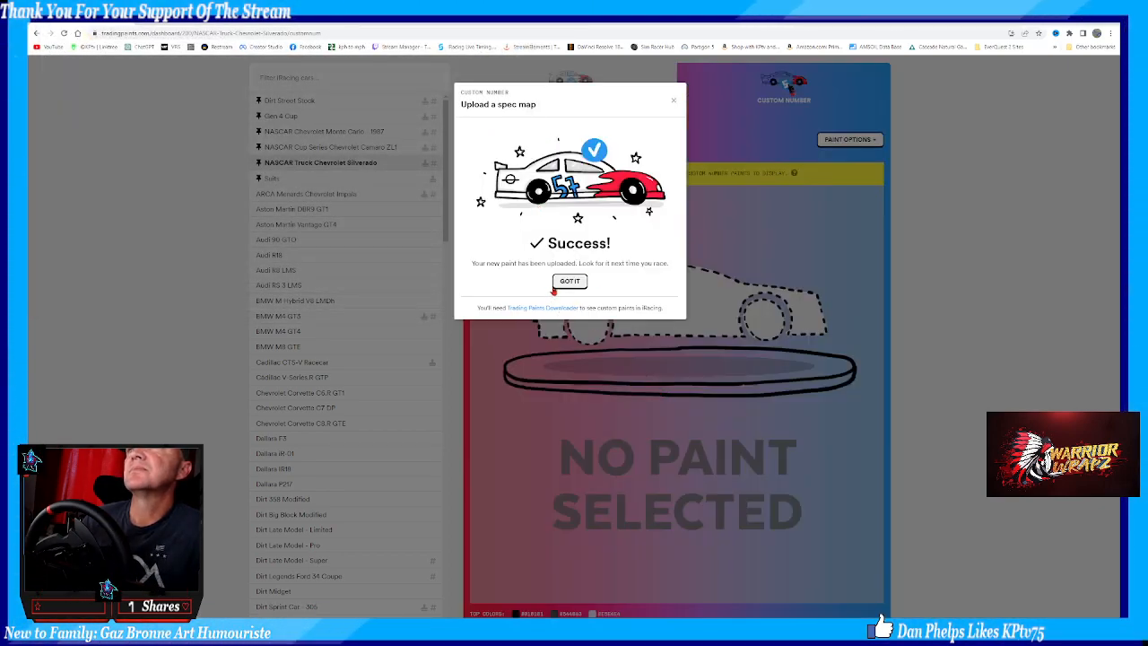
# Dismiss the success notice and scroll down to the 'Also for my NASCAR Truck Chevrolet Silverado' extras
pyautogui.click(569, 280)
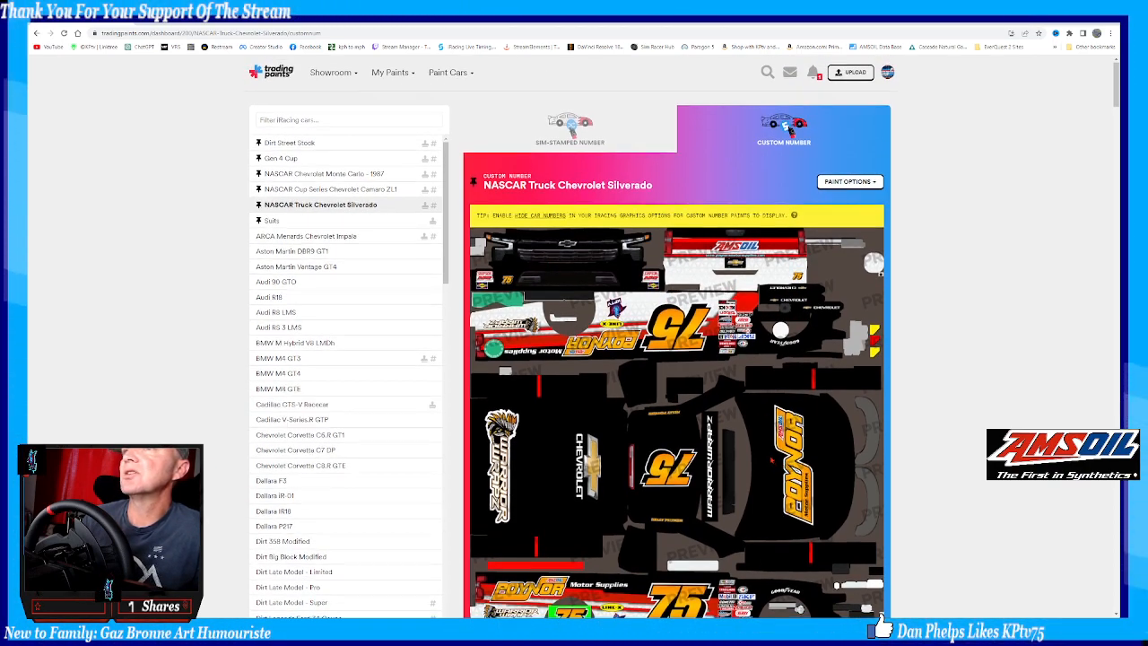
pyautogui.scroll(-3)
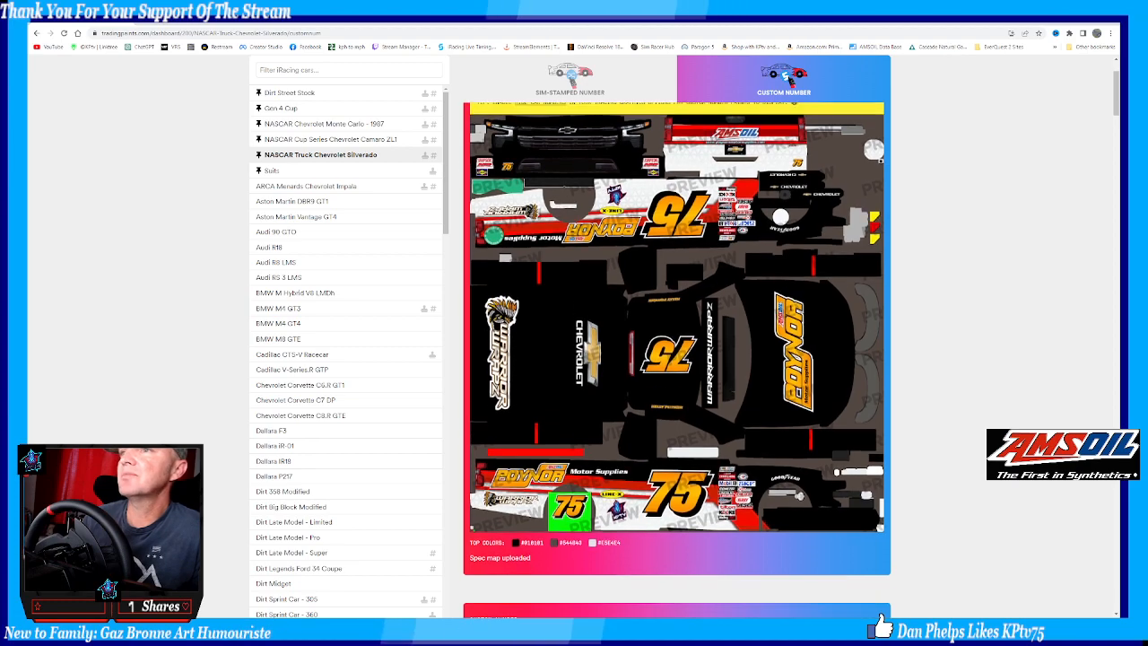
pyautogui.scroll(-3)
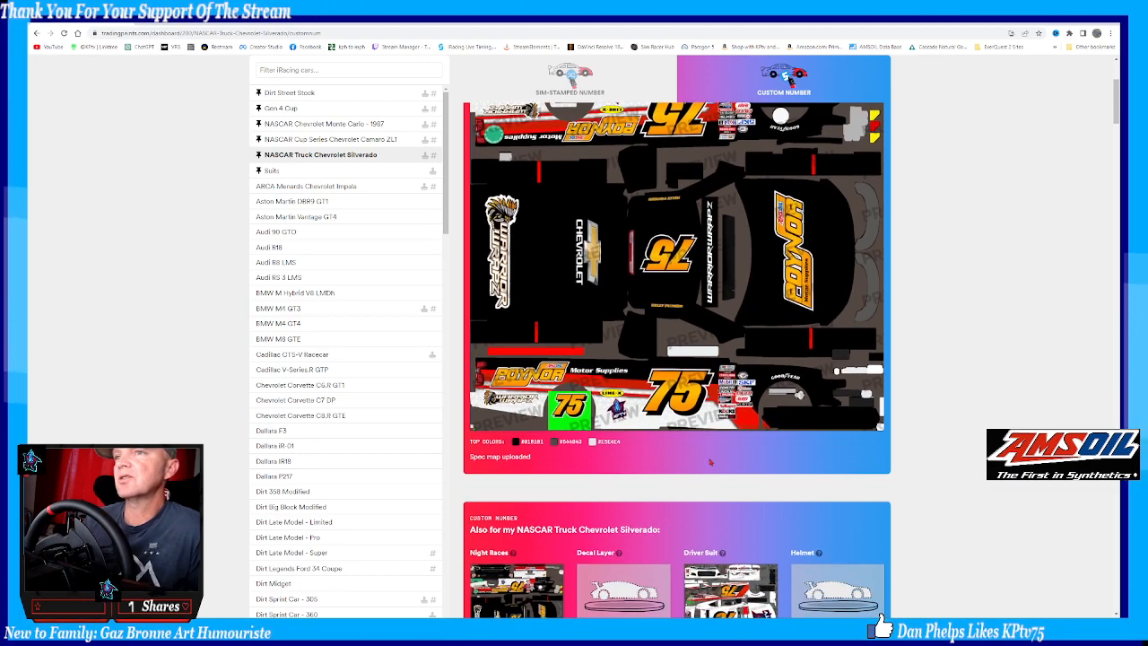
pyautogui.scroll(-3)
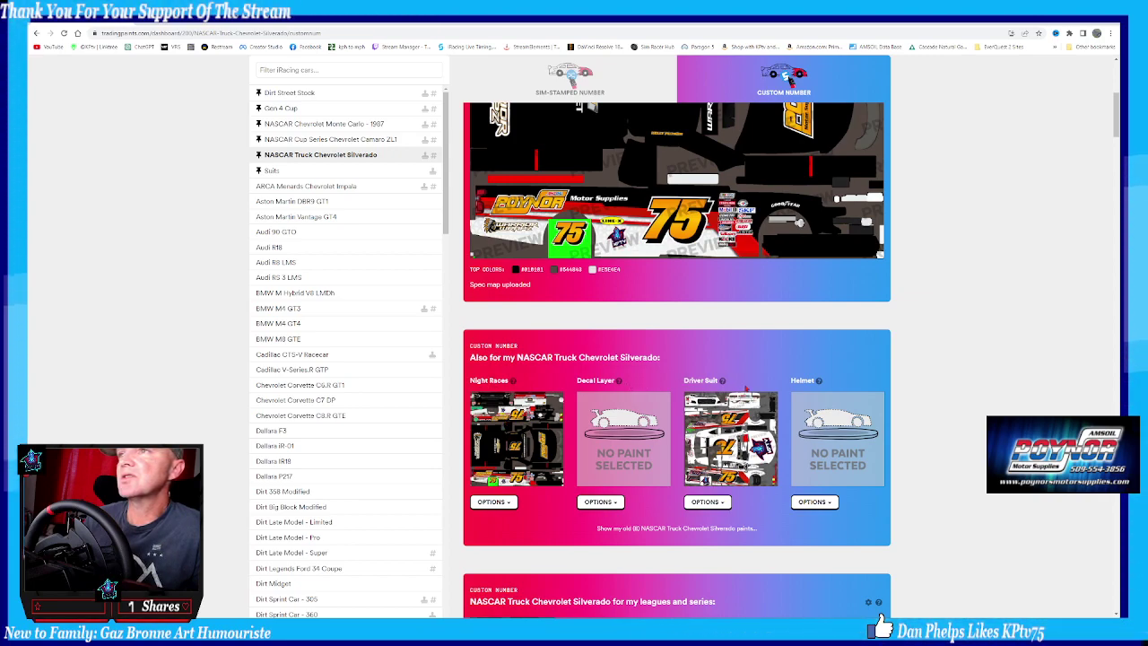
pyautogui.scroll(-3)
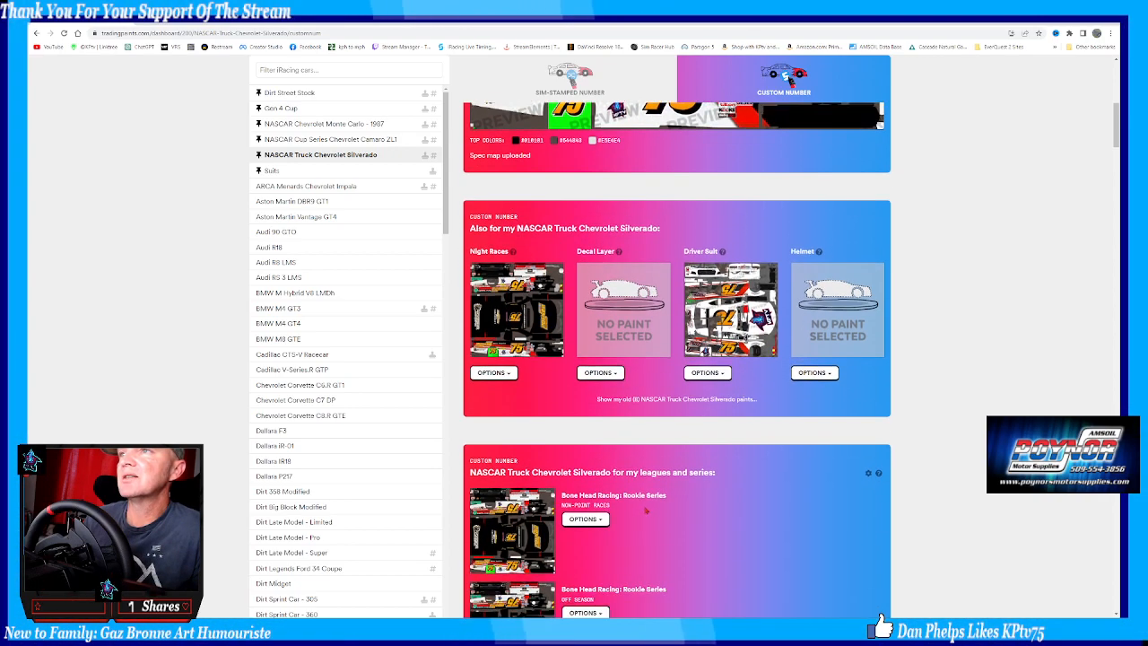
# Choose a new Driver Suit, upload its TGA file, and close the success notice
pyautogui.click(706, 372)
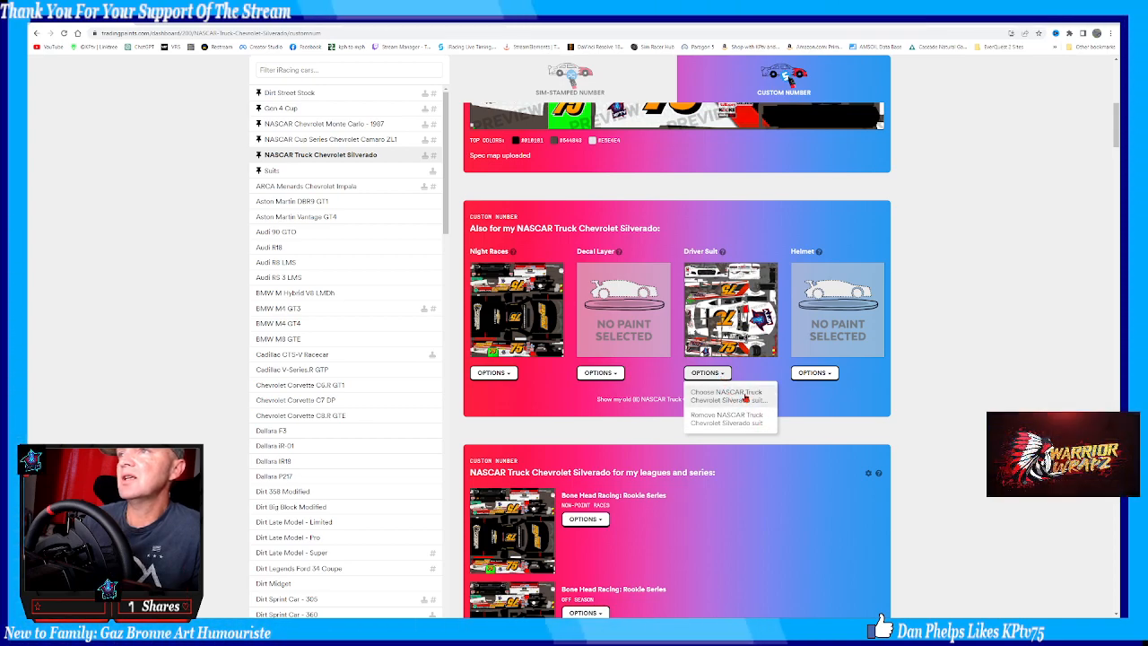
pyautogui.click(725, 396)
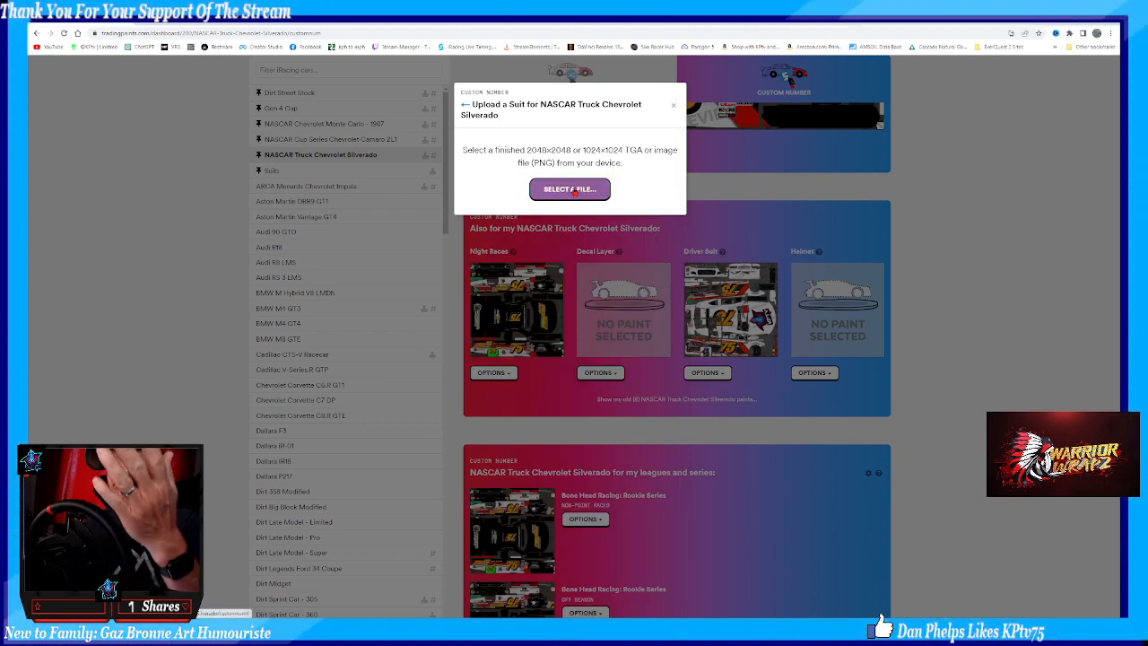
pyautogui.click(570, 189)
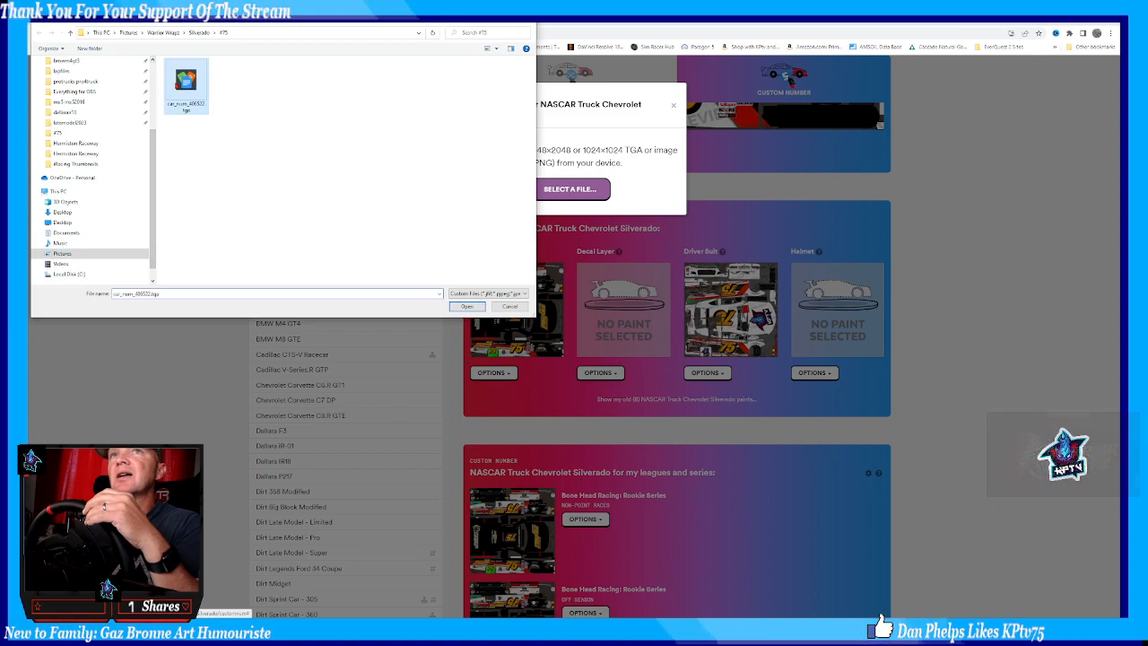
pyautogui.click(466, 305)
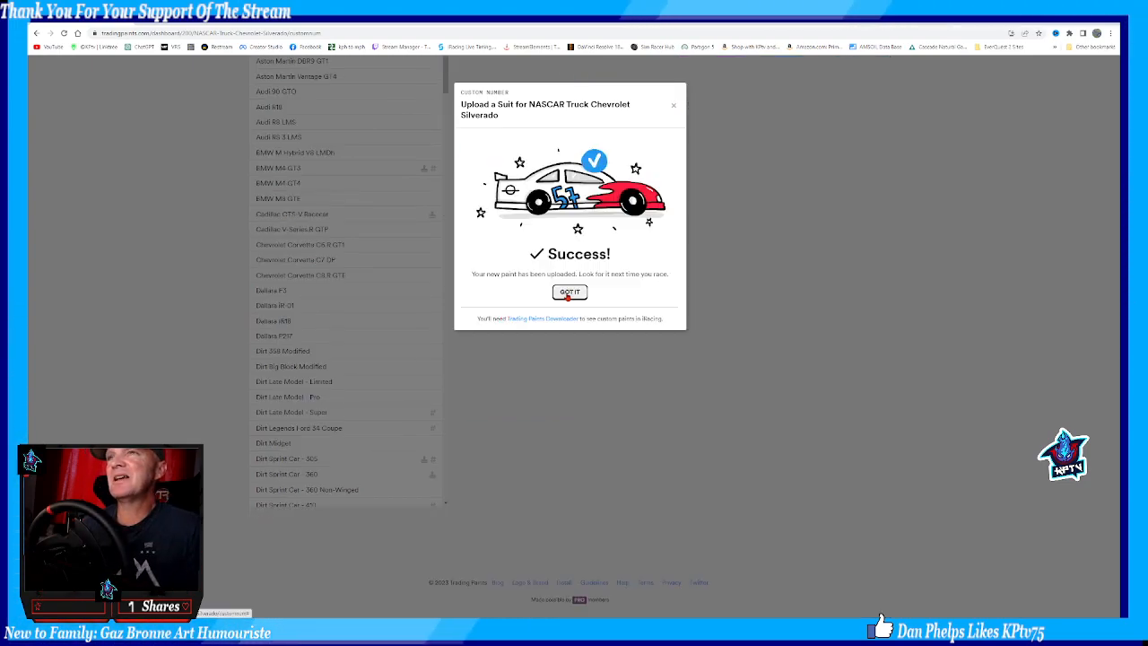
pyautogui.click(569, 291)
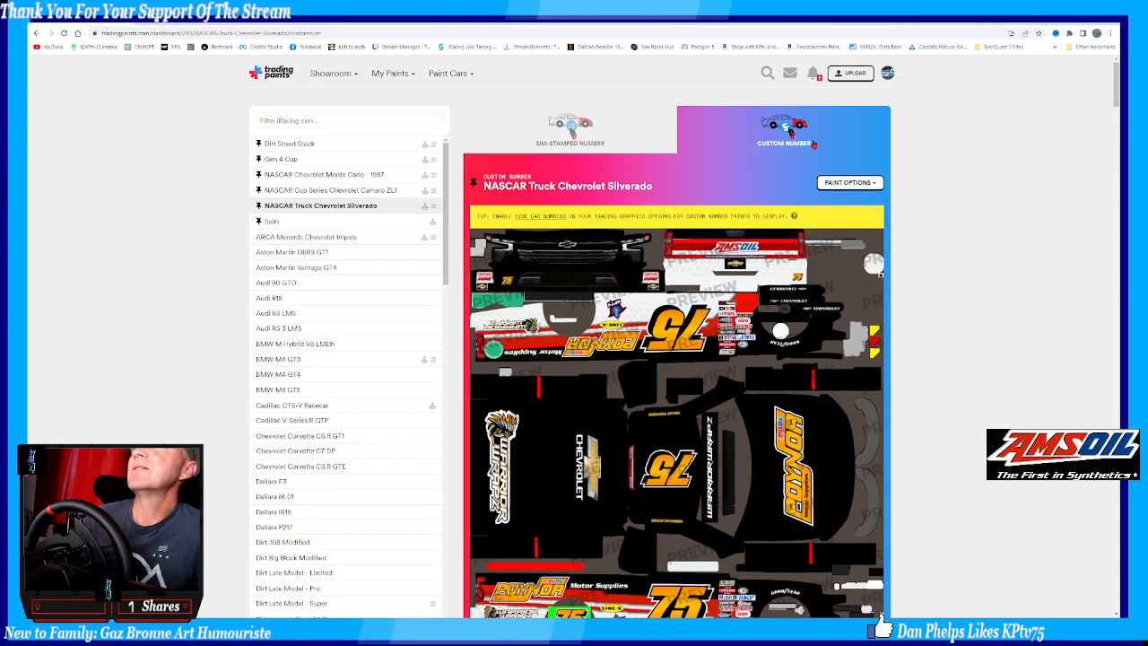
pyautogui.moveTo(373, 375)
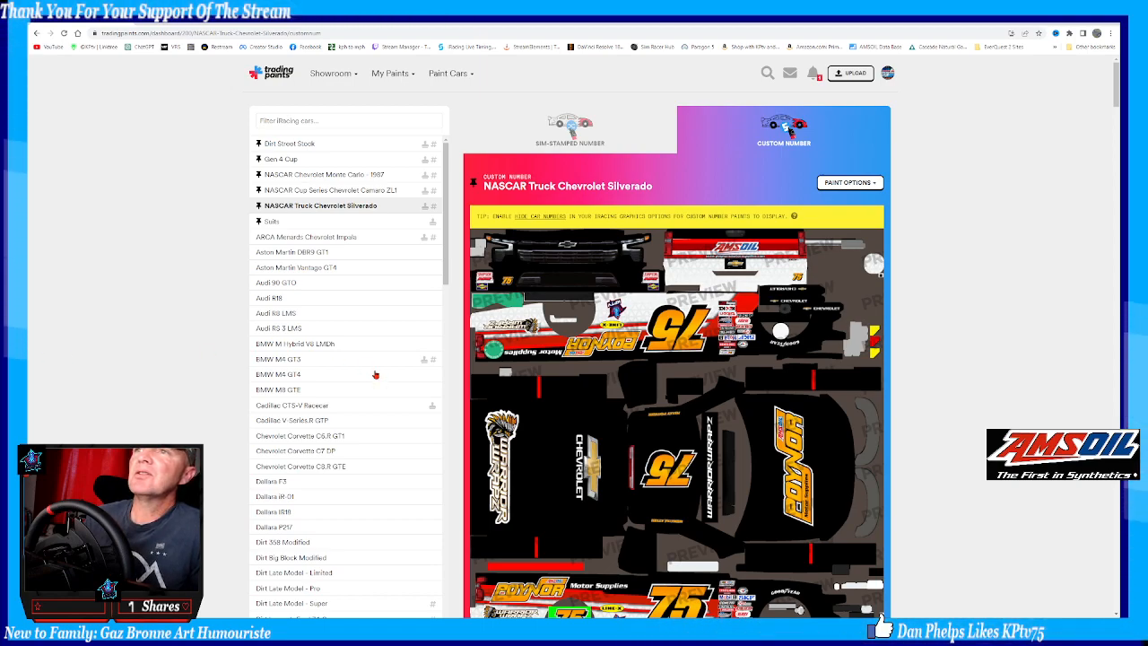